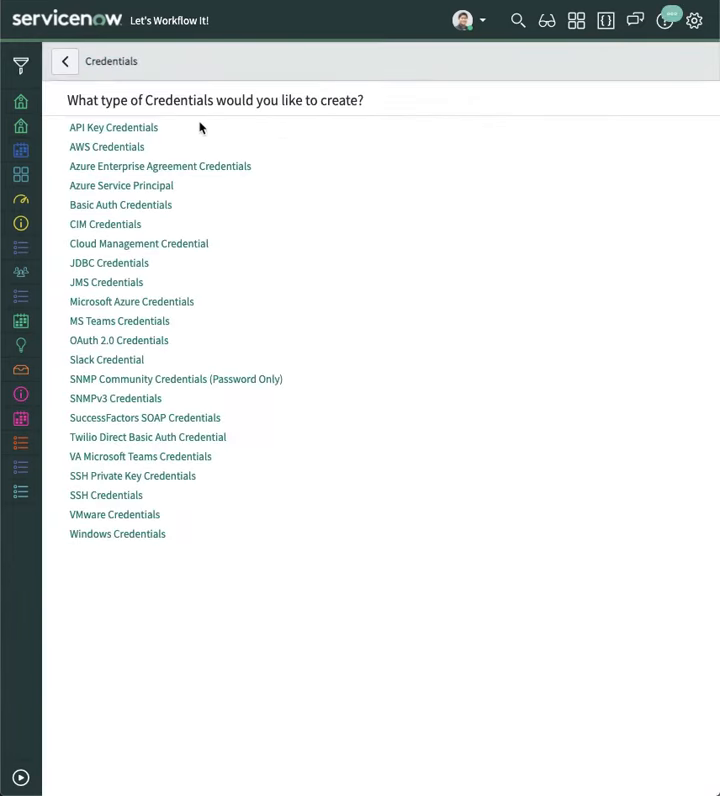
# - Open the sn_ibm_trans_spoke.IBMTranslation Connection & Credential Alias record
pyautogui.click(120, 204)
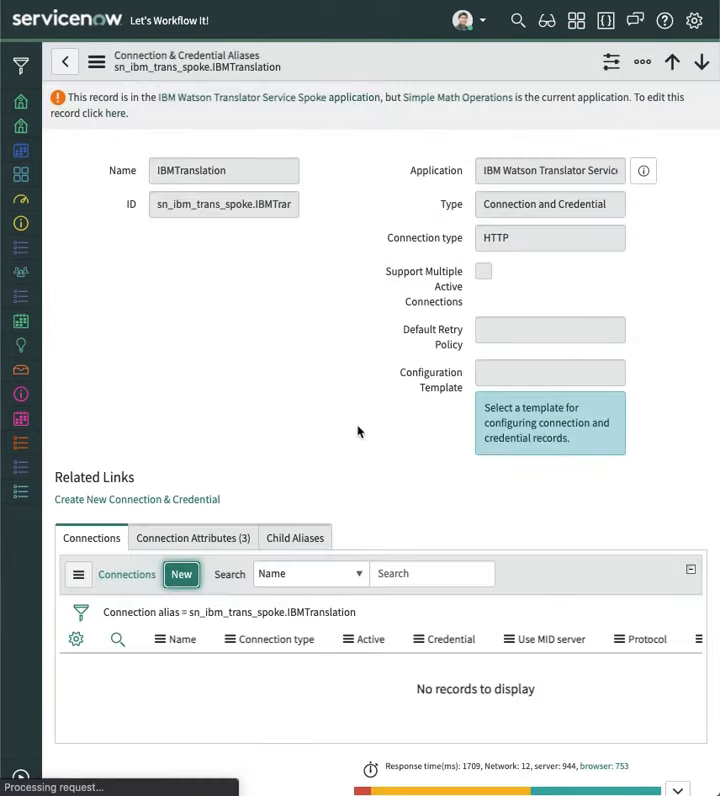
# - Start a new HTTP(s) connection for the alias, then view Translator Configurations listing IBM, Microsoft and ServiceNow
pyautogui.click(180, 572)
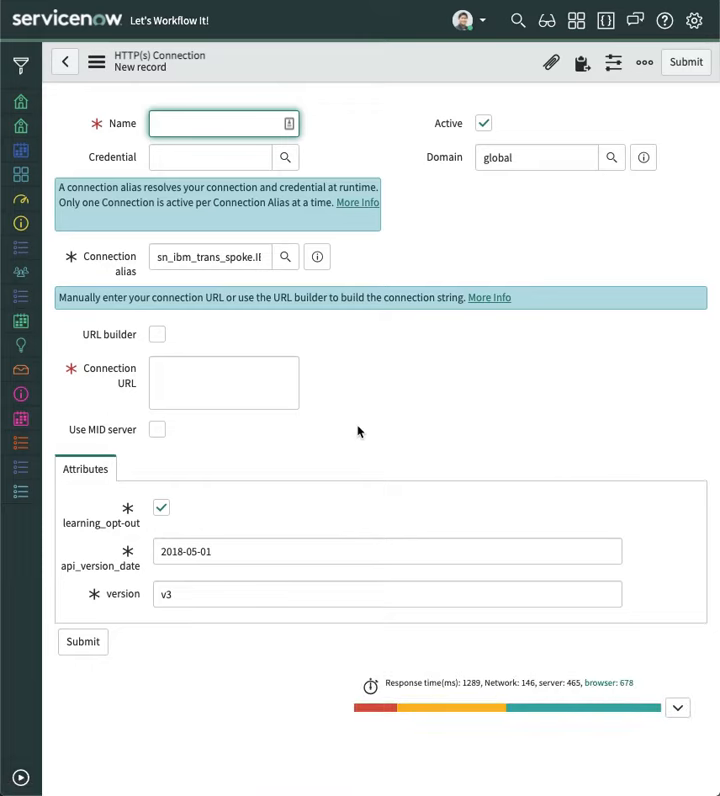
pyautogui.click(210, 156)
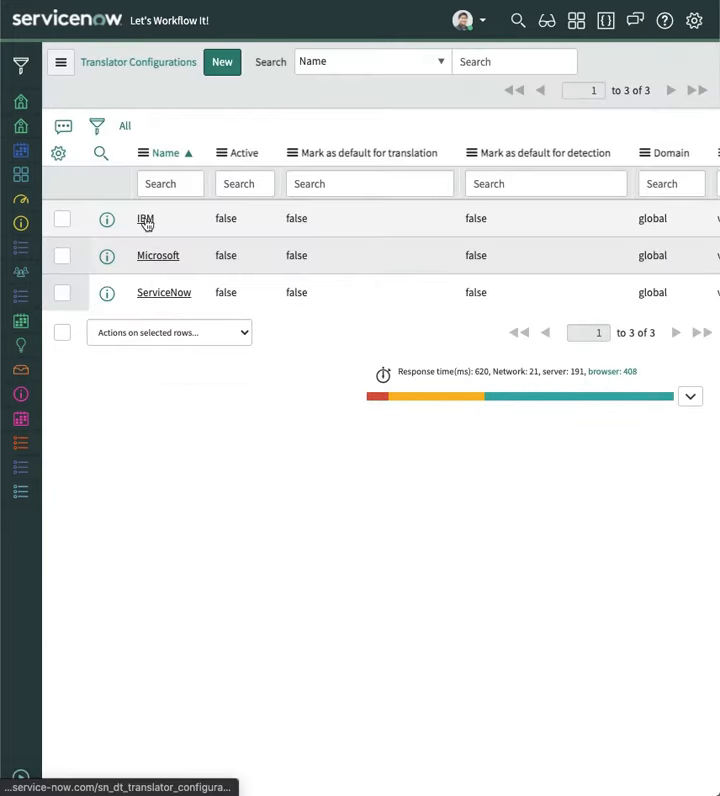
# - Set the IBM translator configuration to Active and update it
pyautogui.click(144, 218)
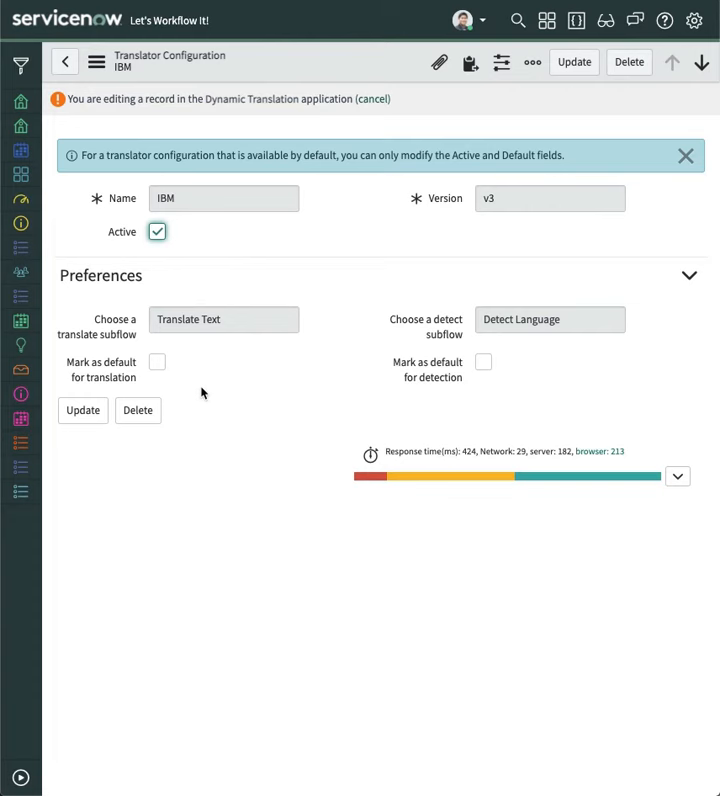
pyautogui.click(64, 60)
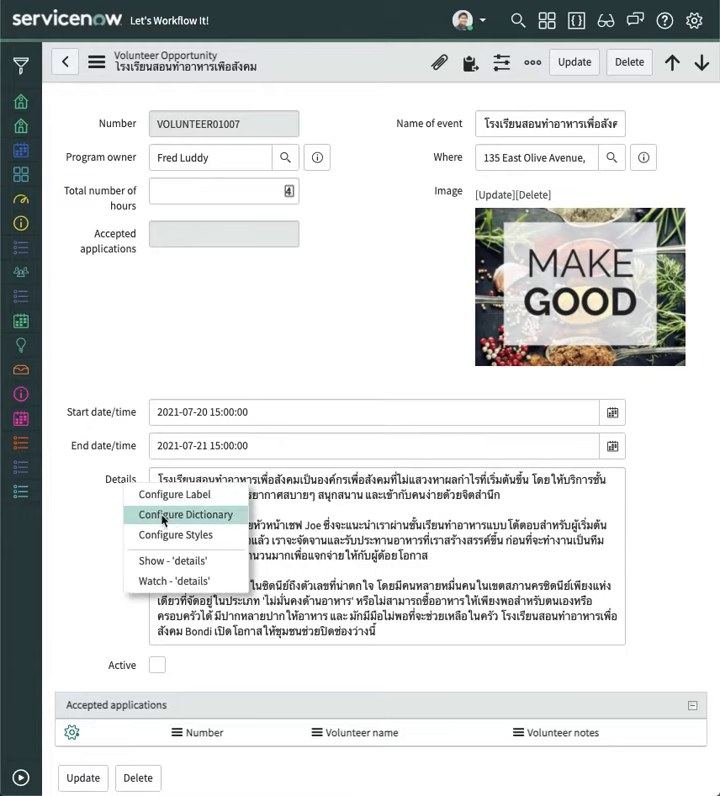
# - View the Details field's dictionary entry Attributes via Configure Dictionary
pyautogui.click(184, 512)
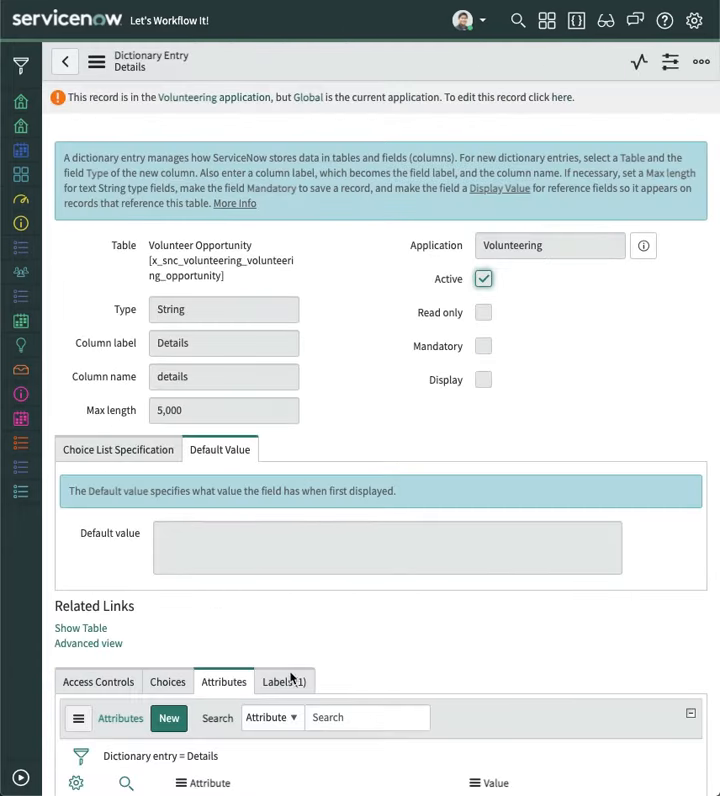
pyautogui.click(168, 718)
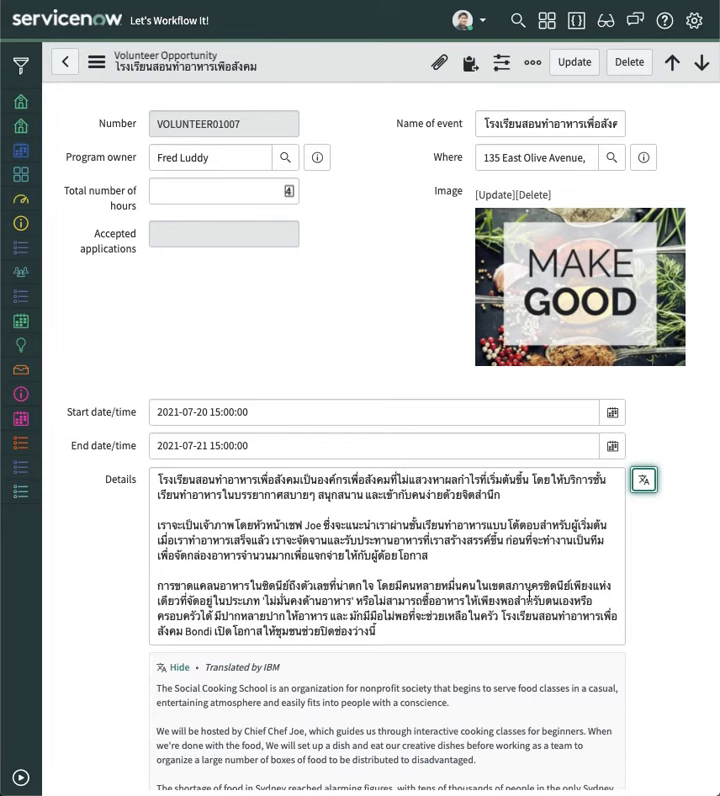
# - Translate the Thai Details text with IBM, showing the English translation beneath it
pyautogui.scroll(-3)
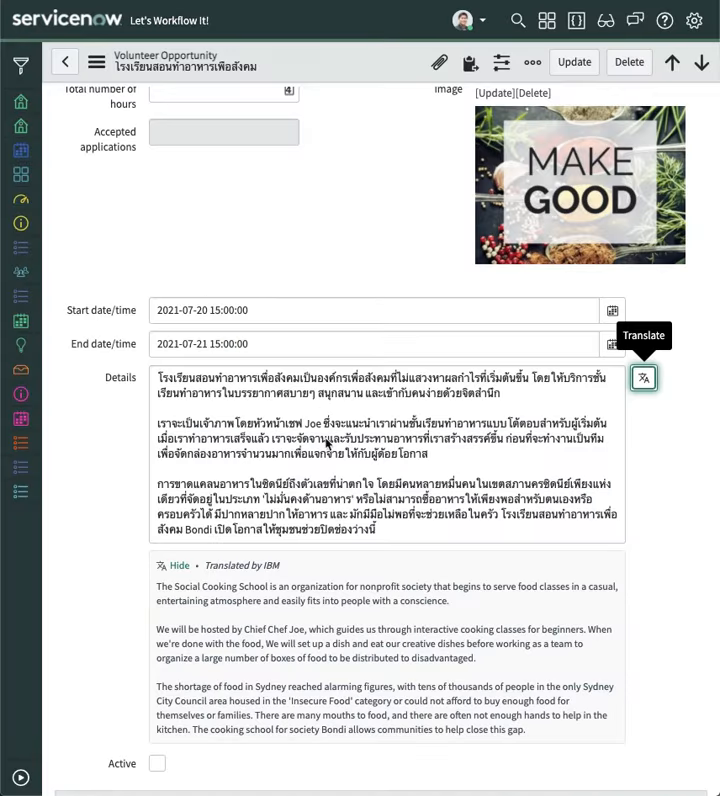
pyautogui.click(644, 376)
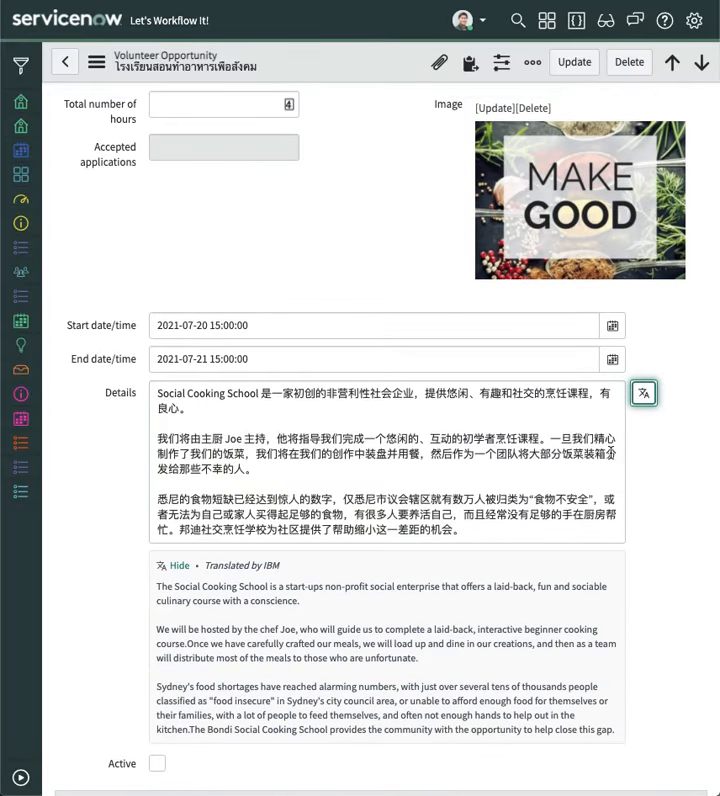